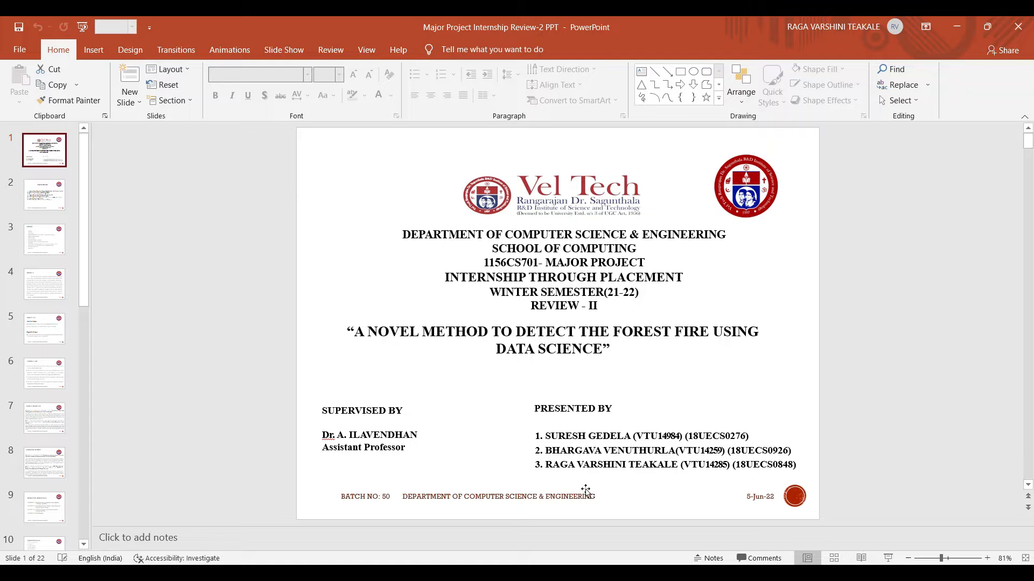
Step: Page from the title slide through Industry Details and Agenda to the Abstract slide
click(44, 195)
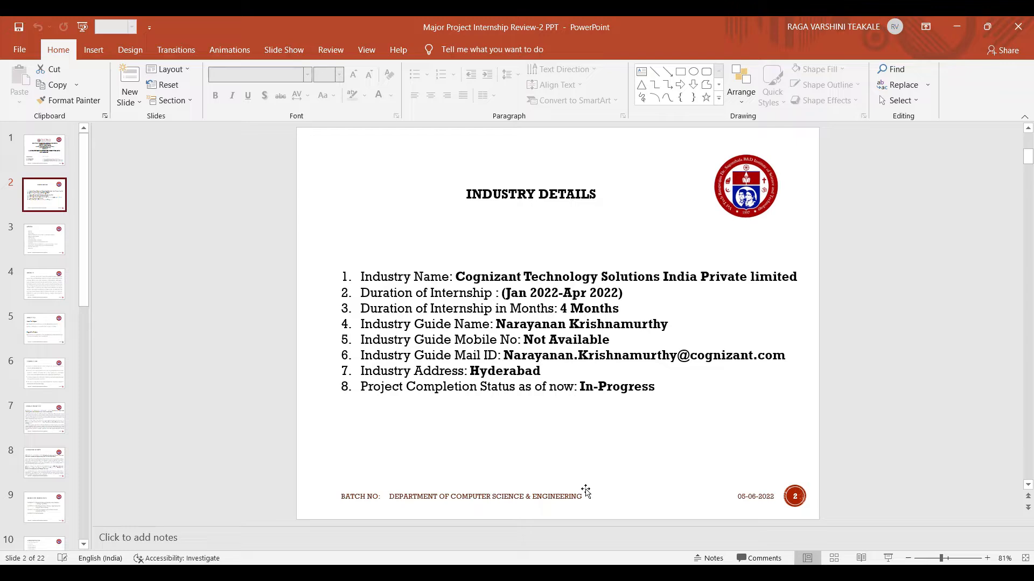
click(44, 239)
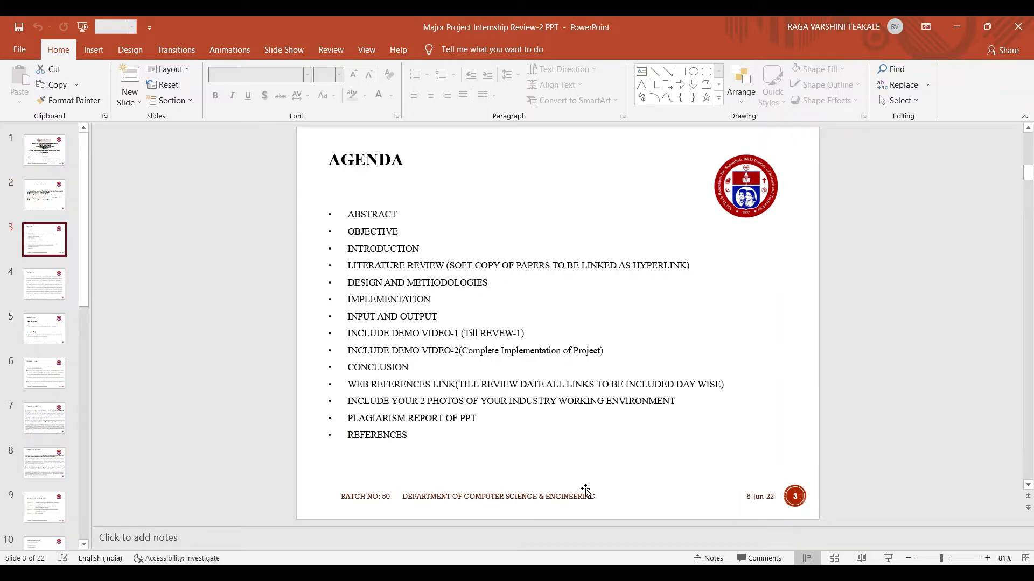
click(45, 284)
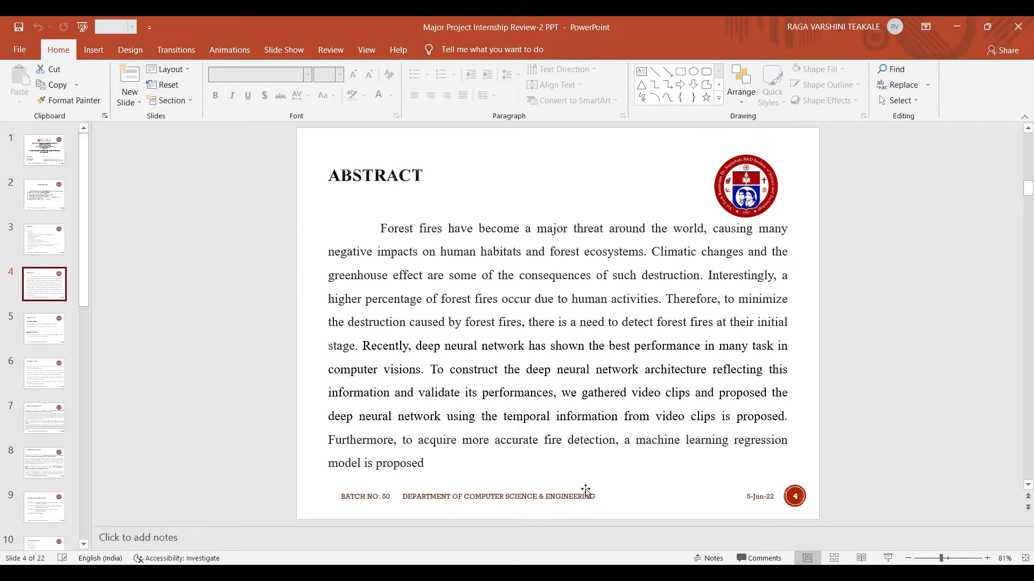
Step: Advance through the Objectives and Introduction slides to the first Literature Review slide
click(44, 329)
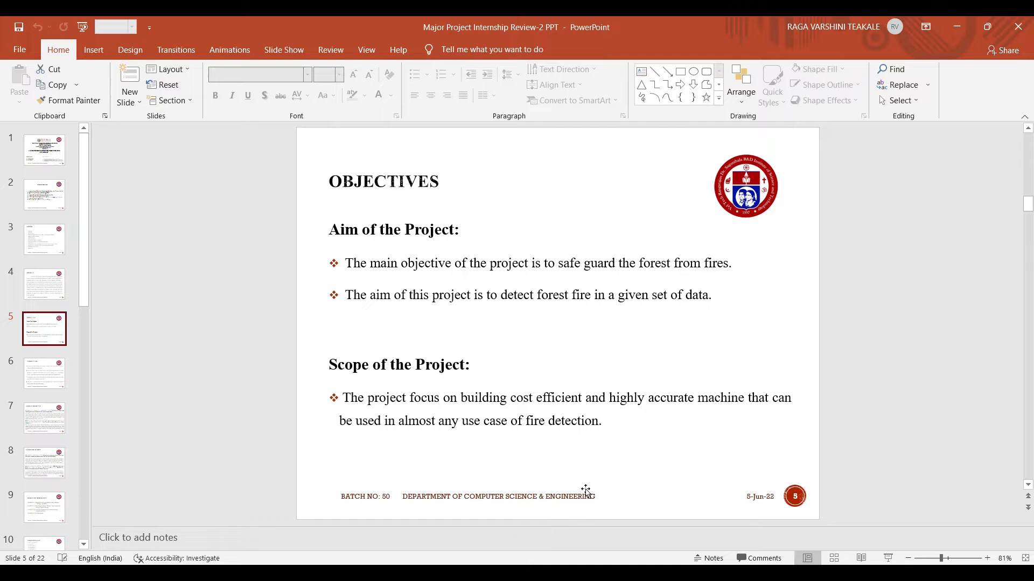
click(44, 374)
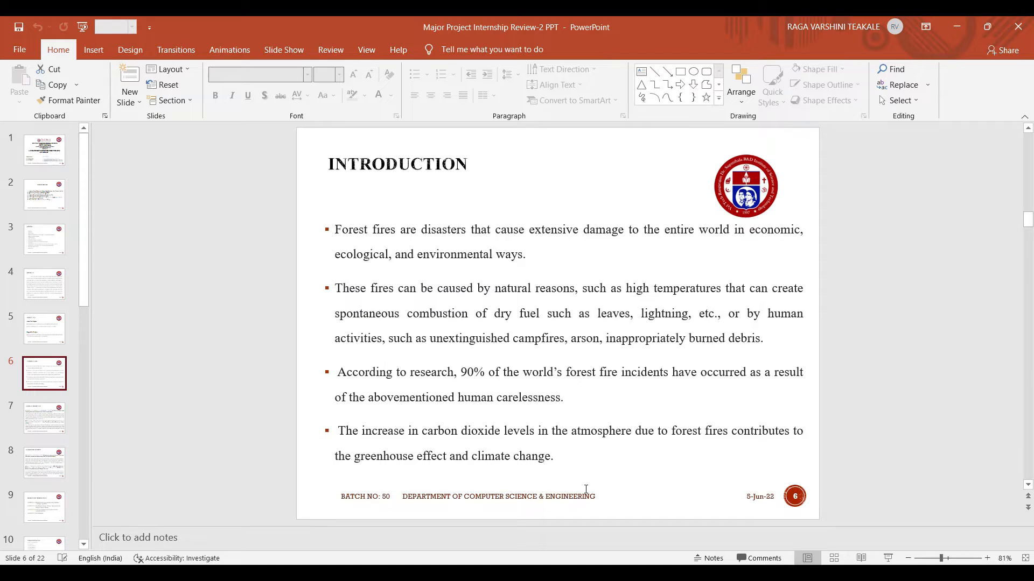
click(44, 419)
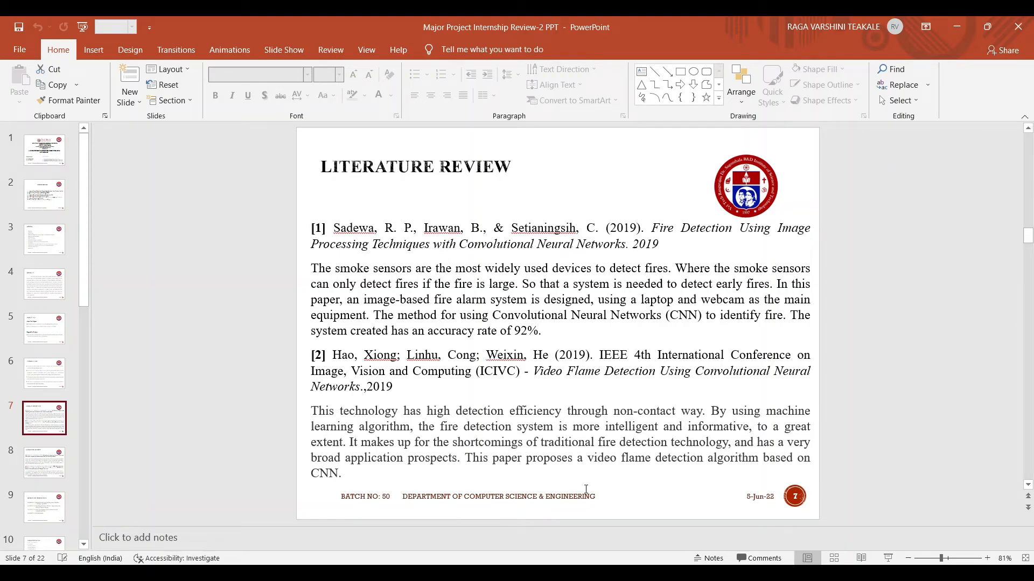
Step: Show the second Literature Review and Design and Methodologies slides, then bring up the Colab notebook
click(45, 462)
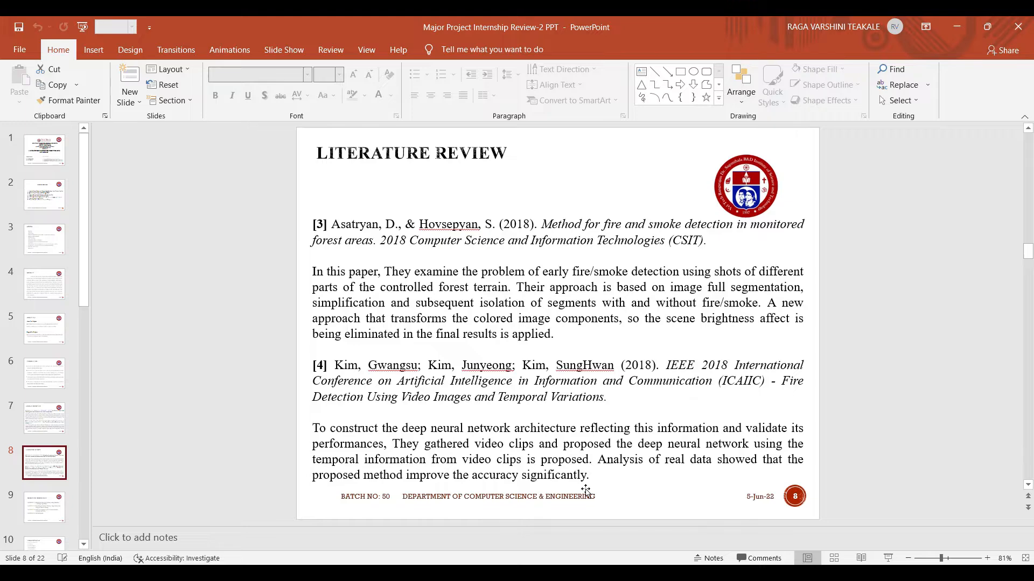
click(44, 508)
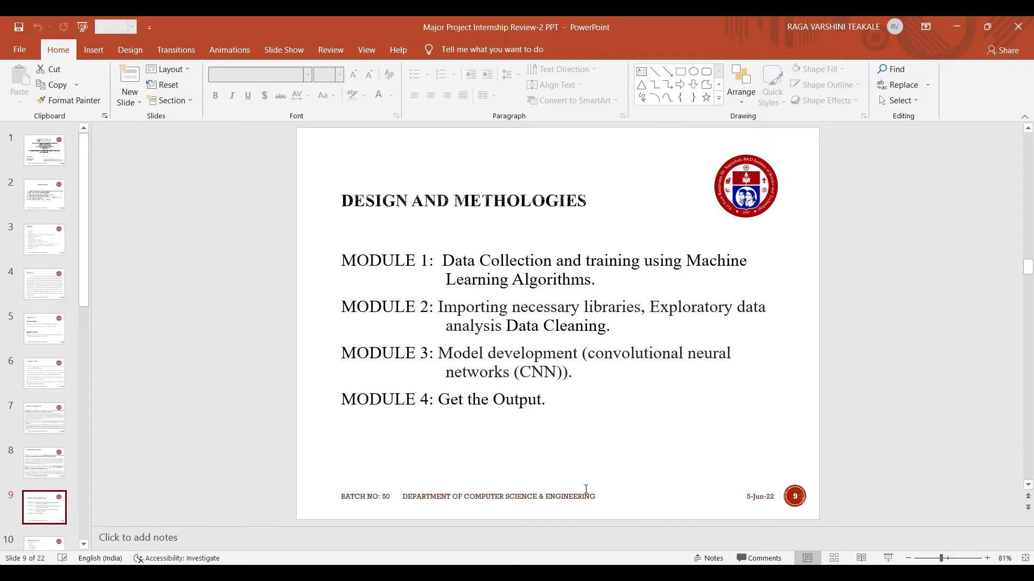
mouse_move(599, 476)
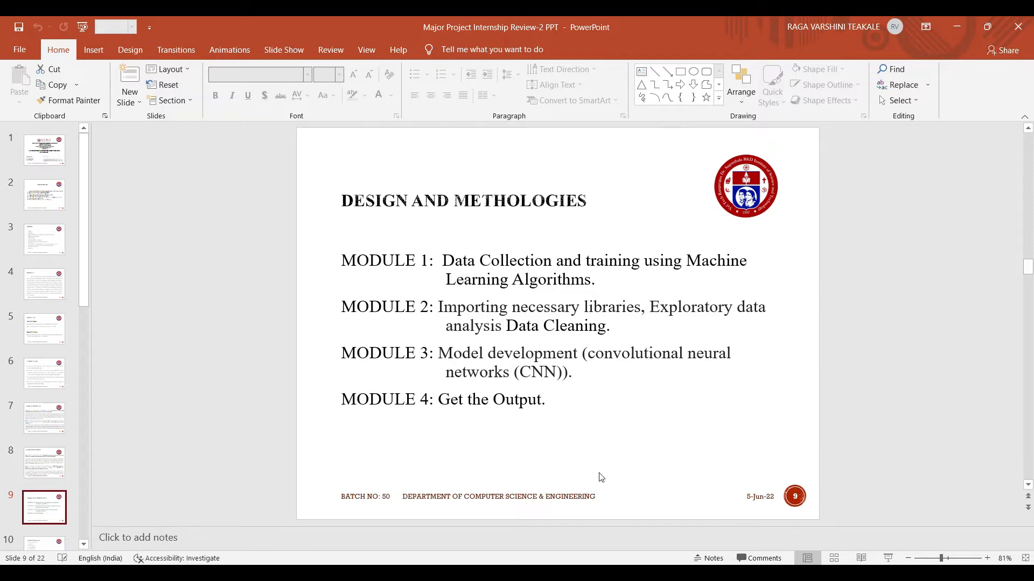
mouse_move(977, 97)
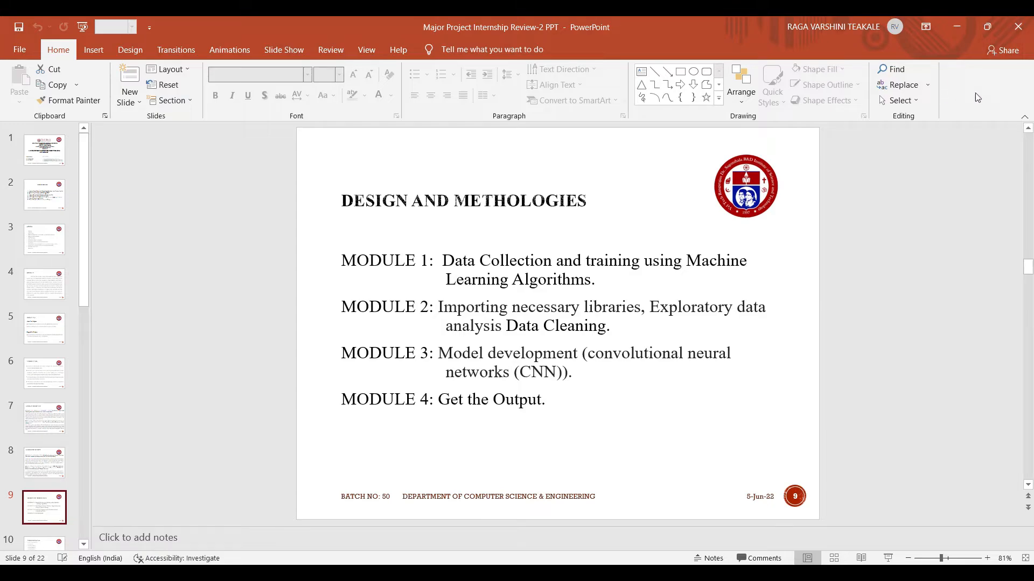
click(354, 566)
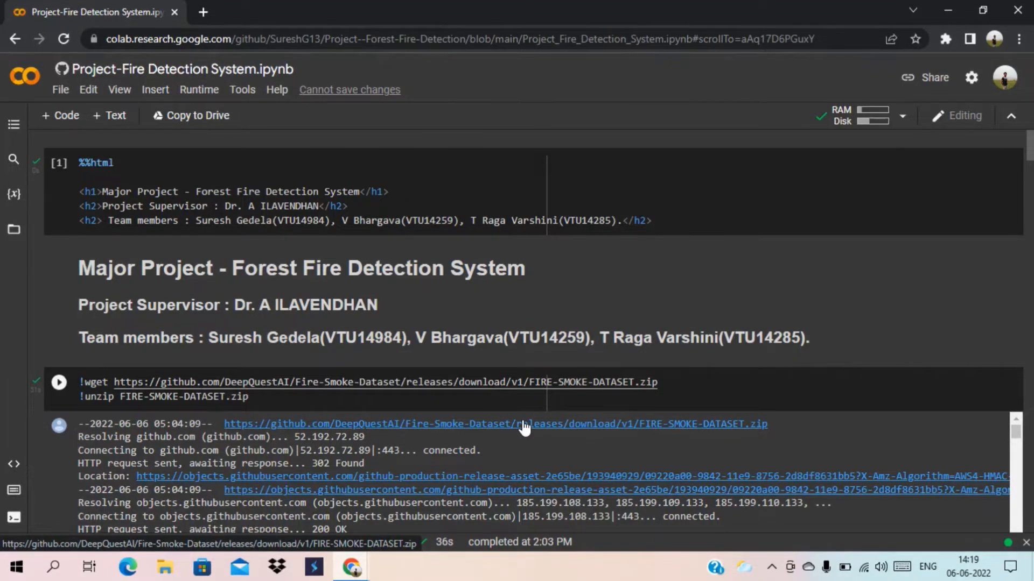
Step: Scroll past the wget/unzip output to the generators finding 1800 training and 200 validation images
scroll(down, 3)
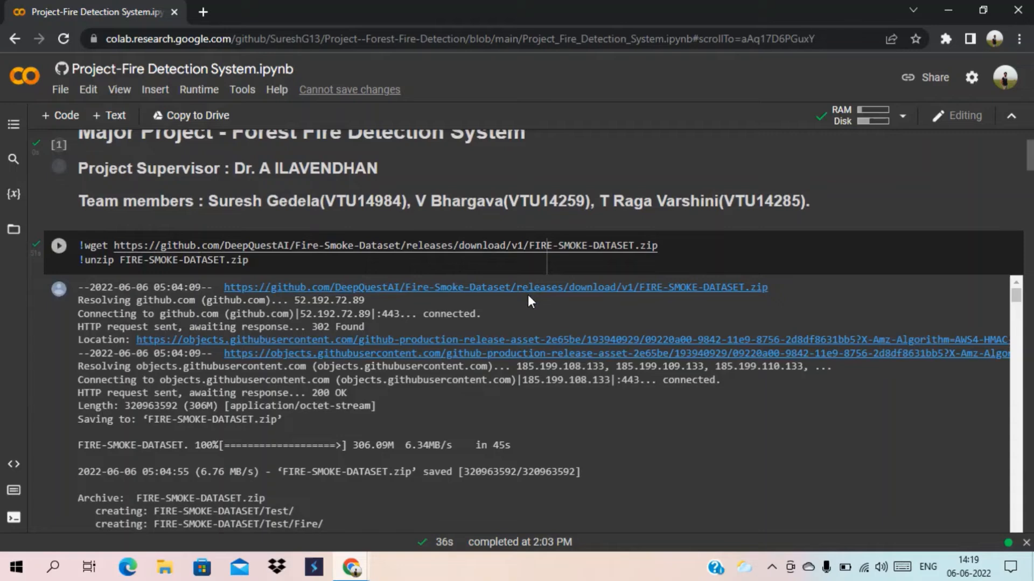
scroll(down, 3)
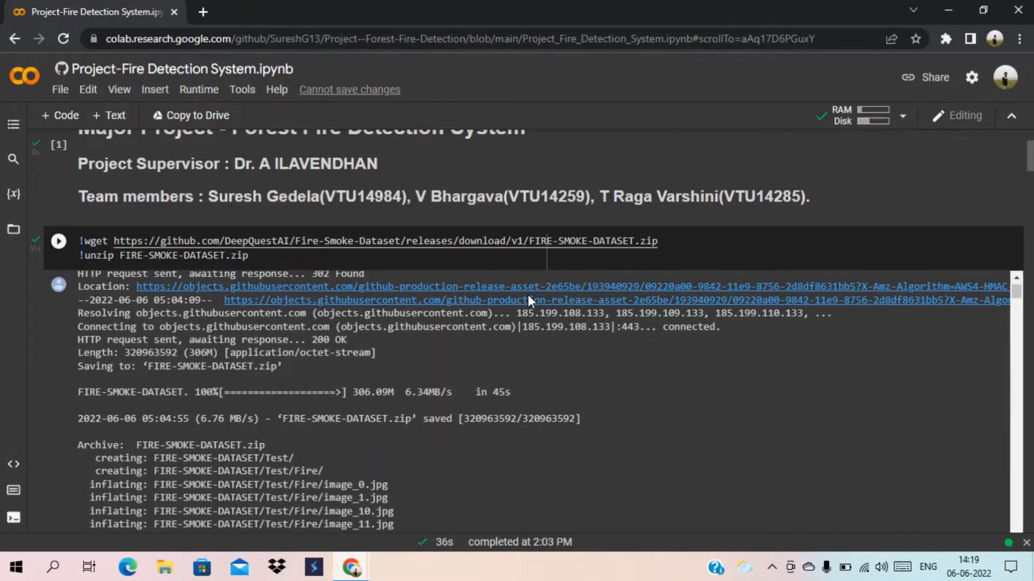
scroll(down, 3)
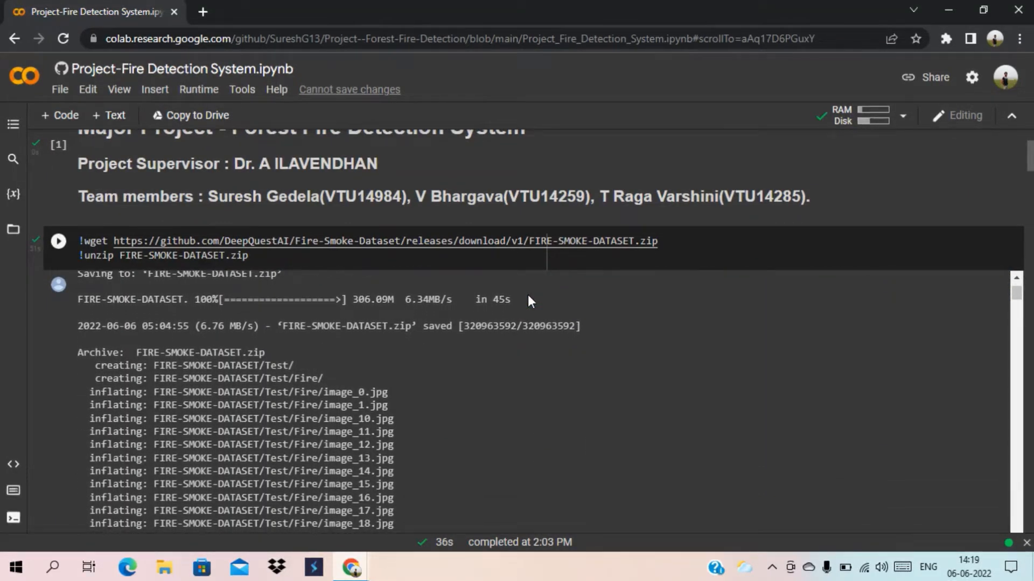
scroll(down, 3)
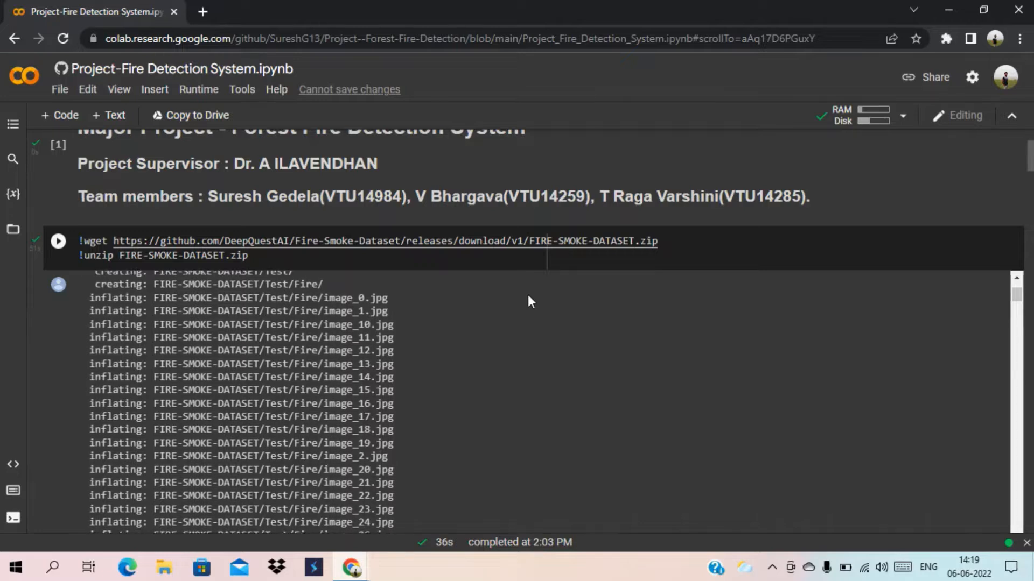
scroll(down, 3)
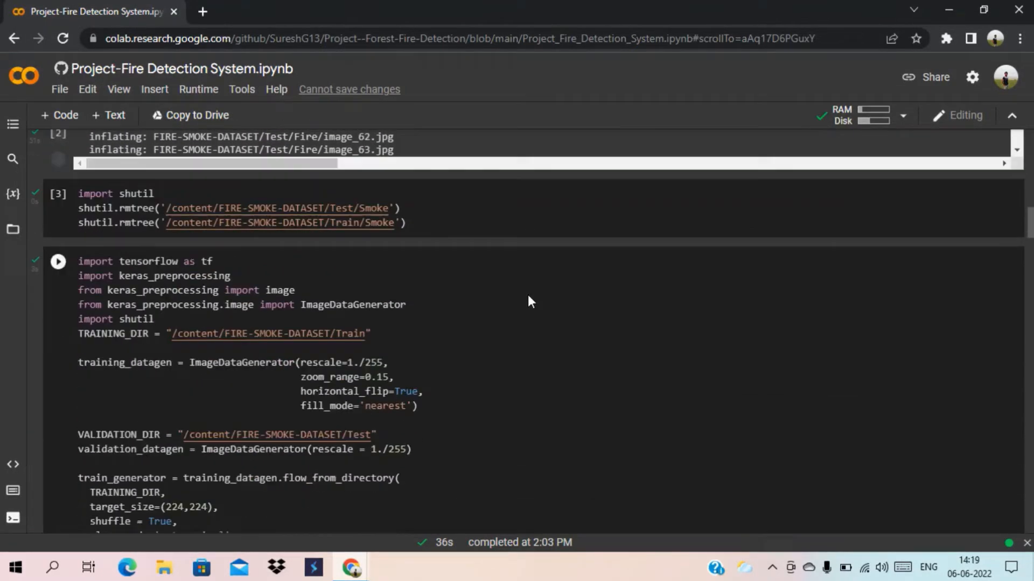
scroll(down, 3)
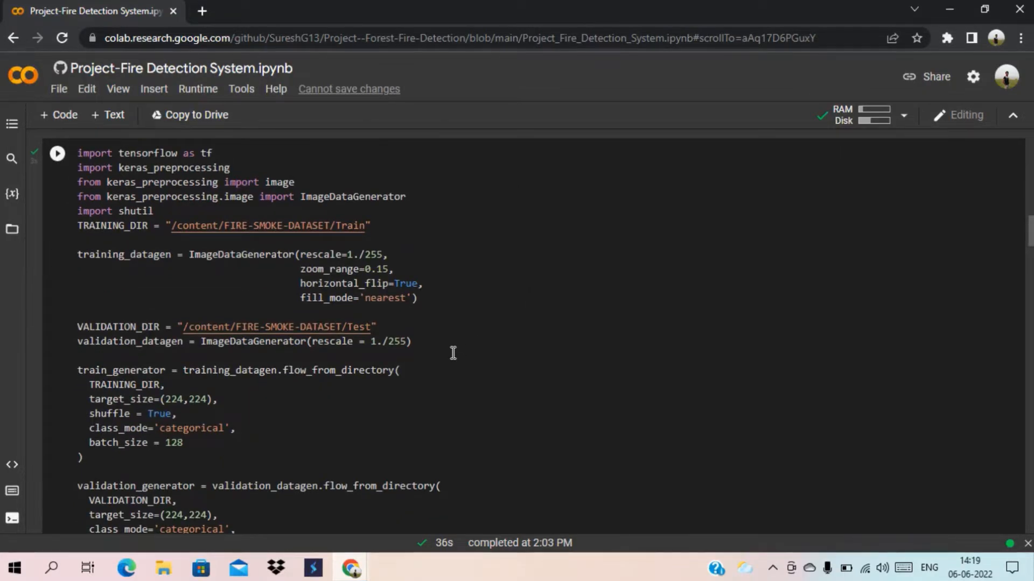
scroll(down, 3)
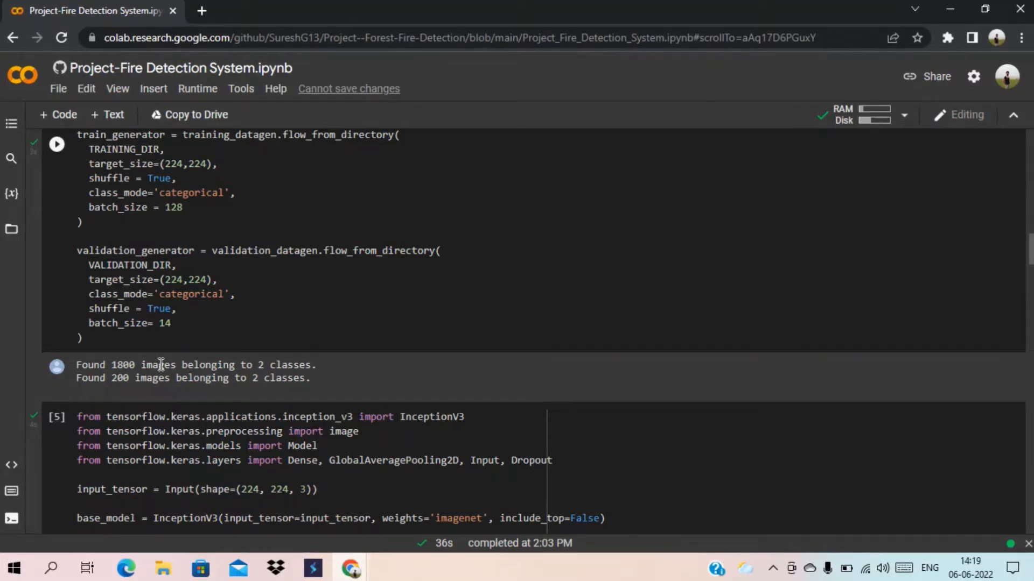
mouse_move(119, 378)
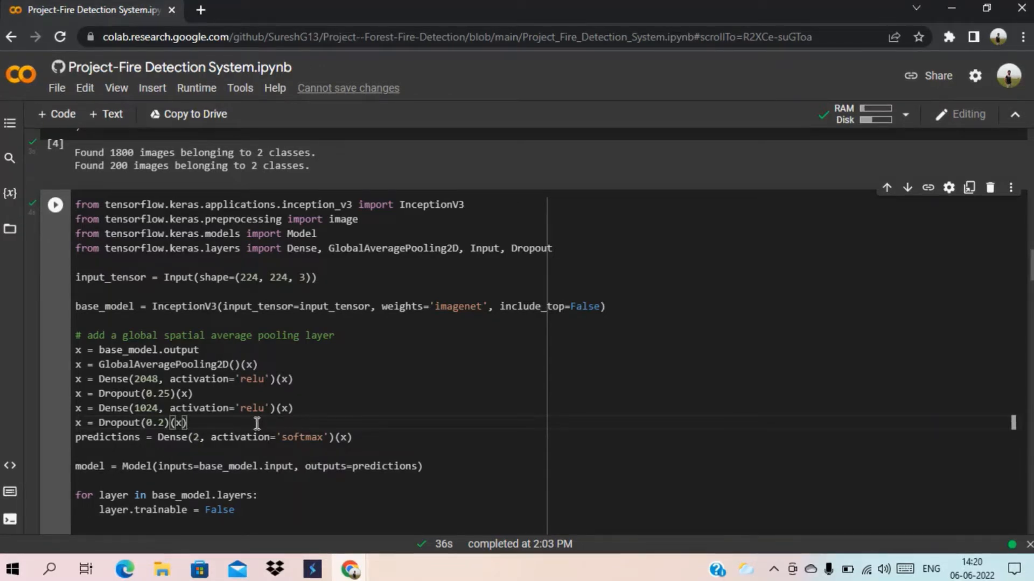
Step: Scroll through both training runs' epoch logs down to the accuracy plot
scroll(down, 3)
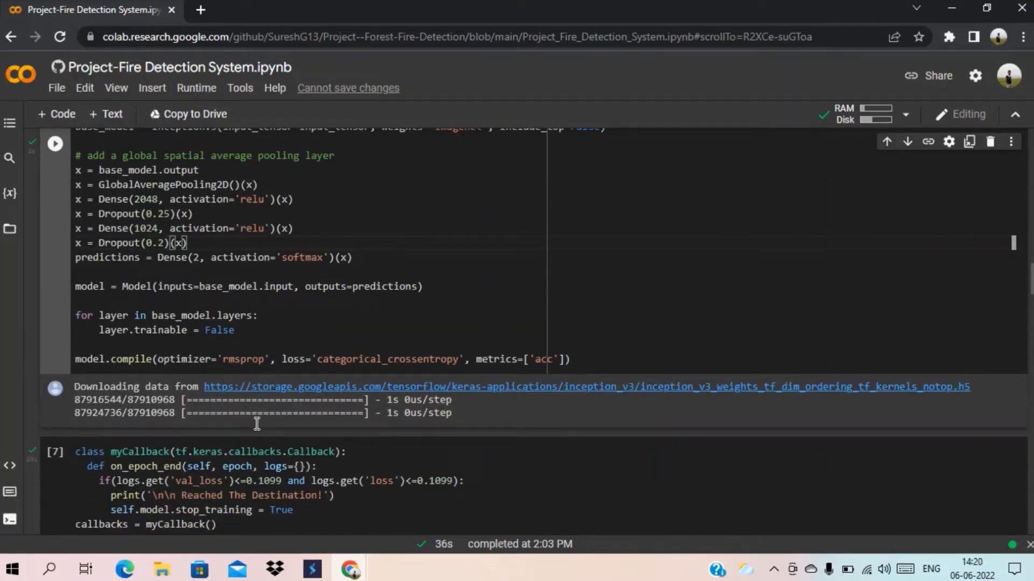
scroll(down, 3)
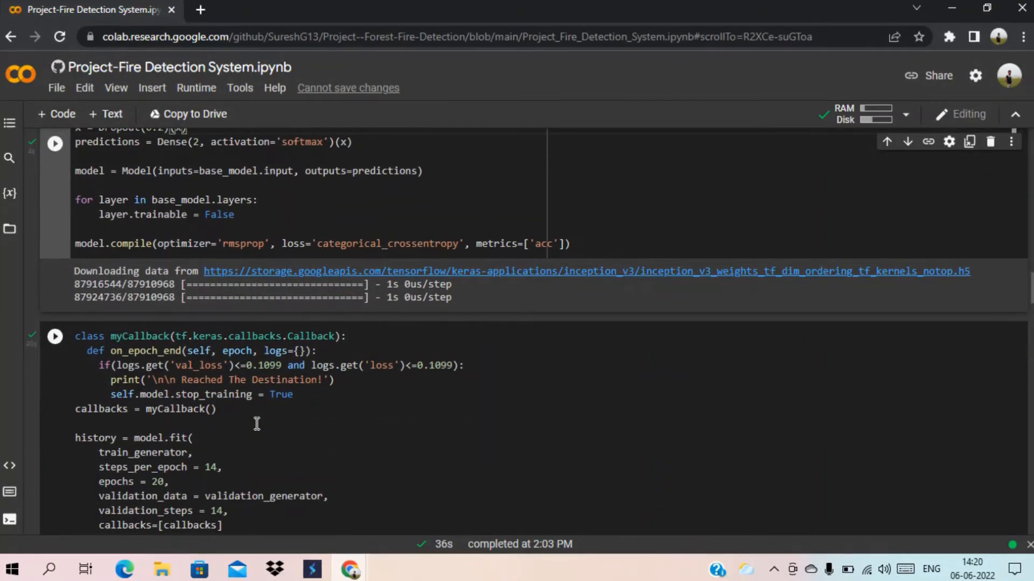
scroll(down, 3)
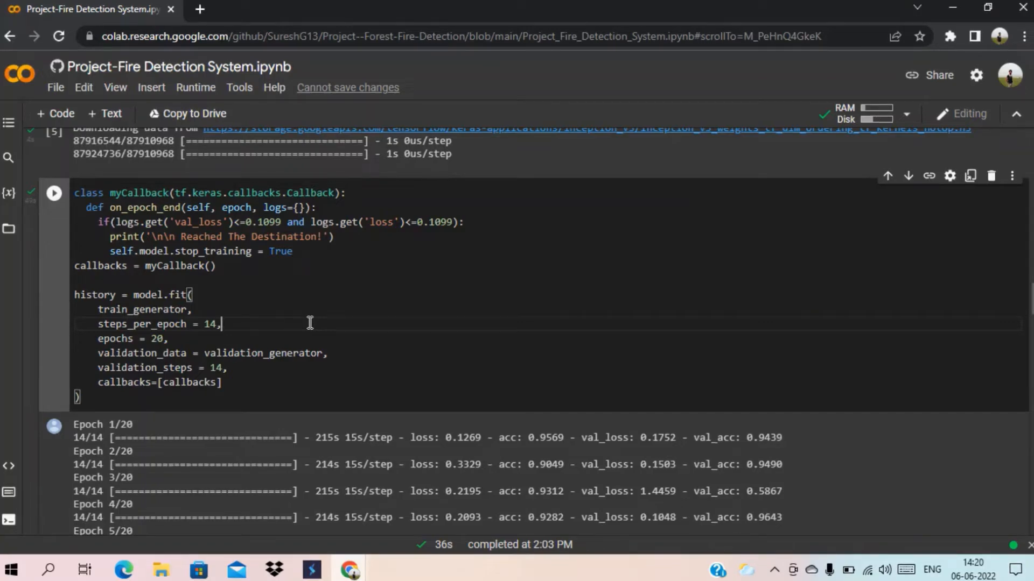
scroll(down, 3)
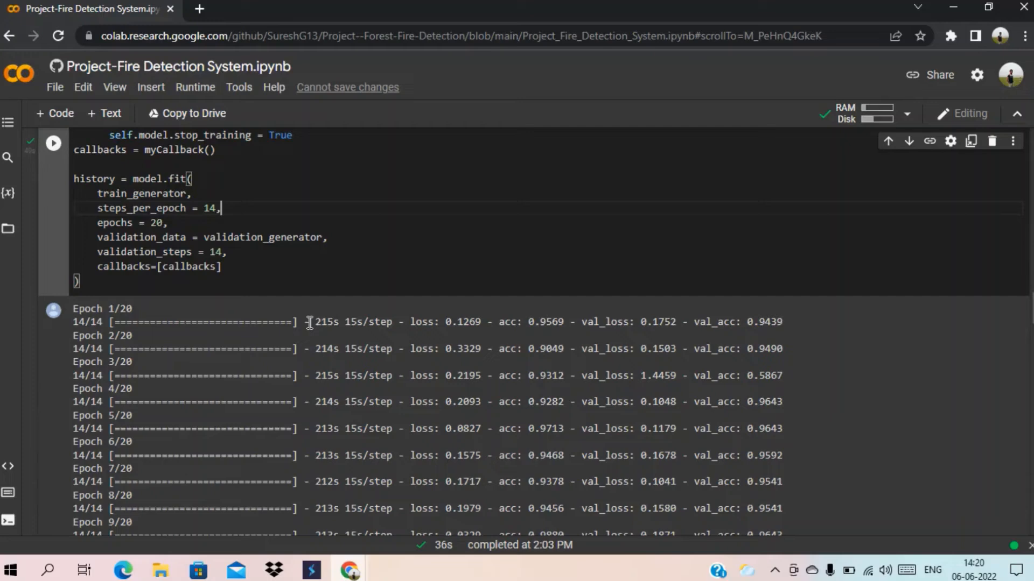
scroll(down, 3)
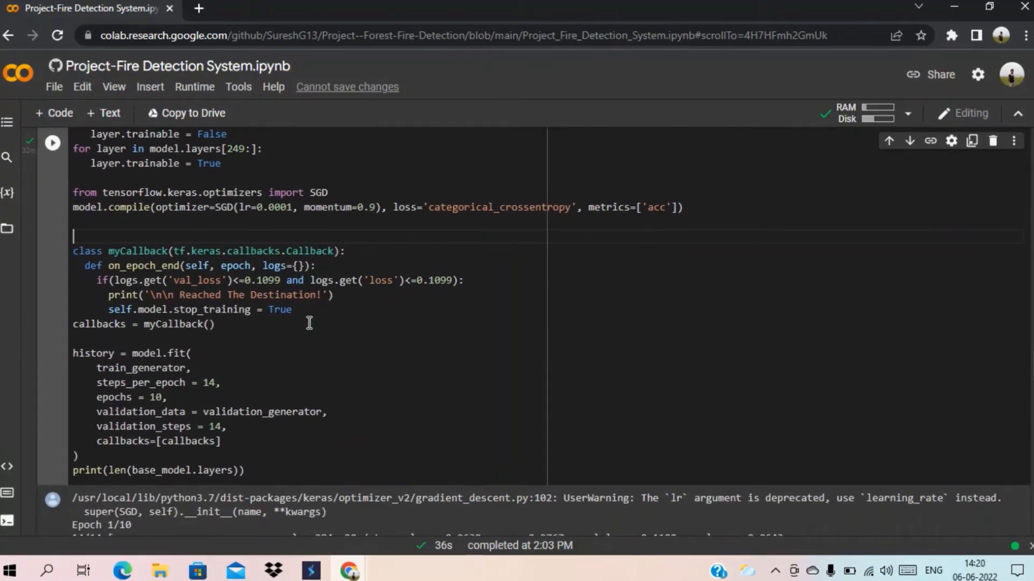
scroll(down, 3)
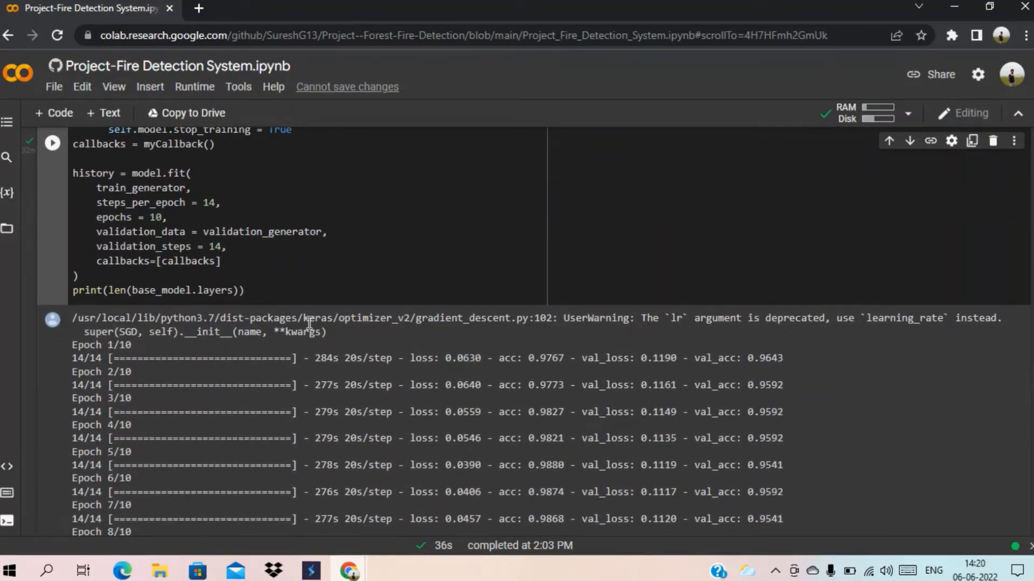
scroll(down, 3)
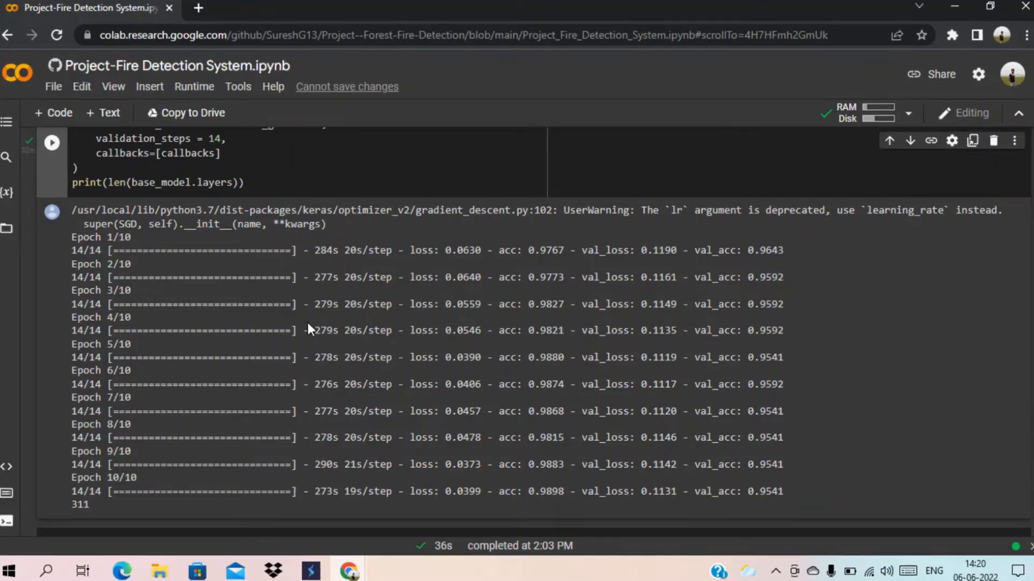
scroll(down, 3)
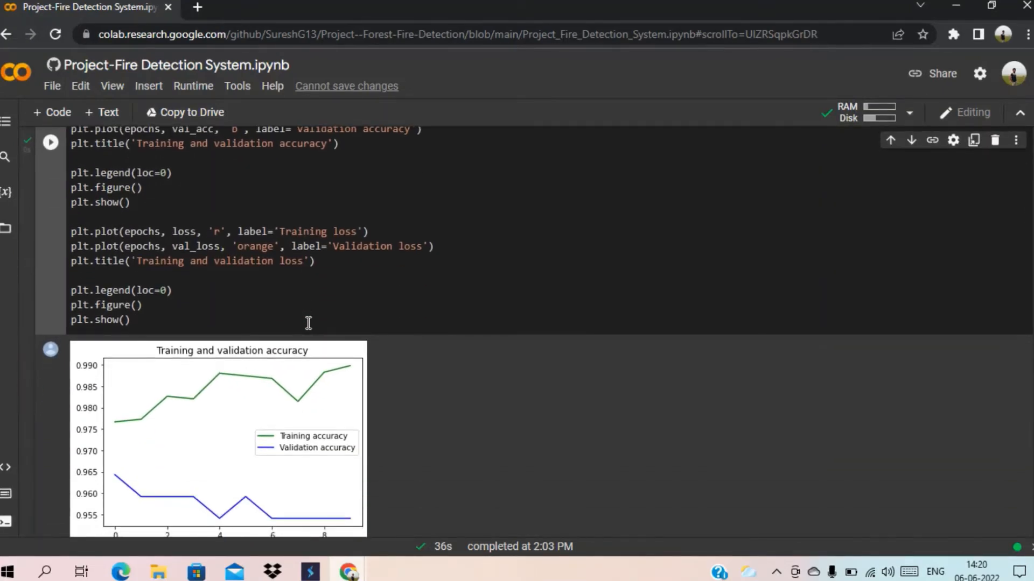
Step: Scroll past the accuracy and loss plots to the prediction cell listing uploaded test images
scroll(down, 3)
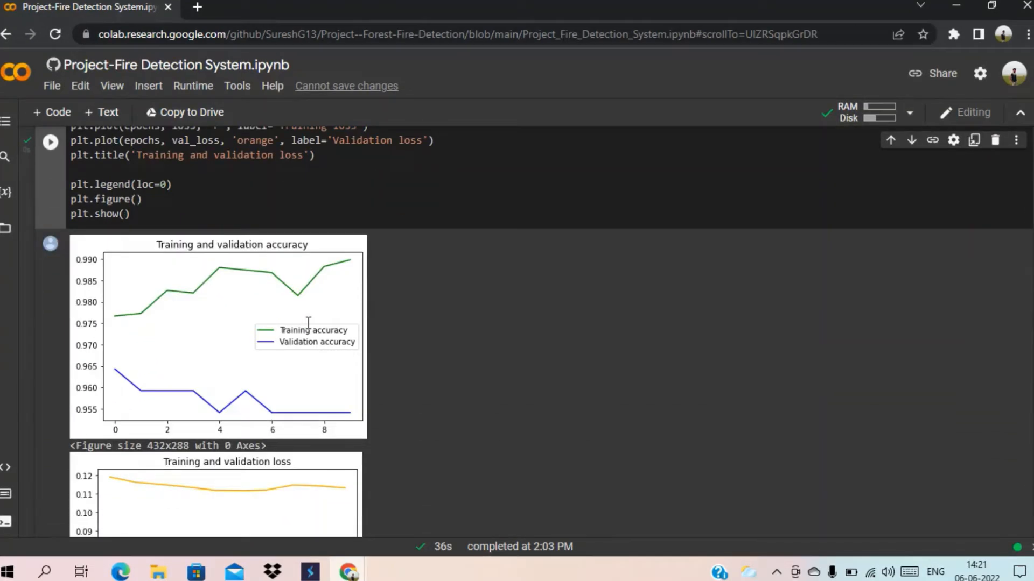
scroll(down, 3)
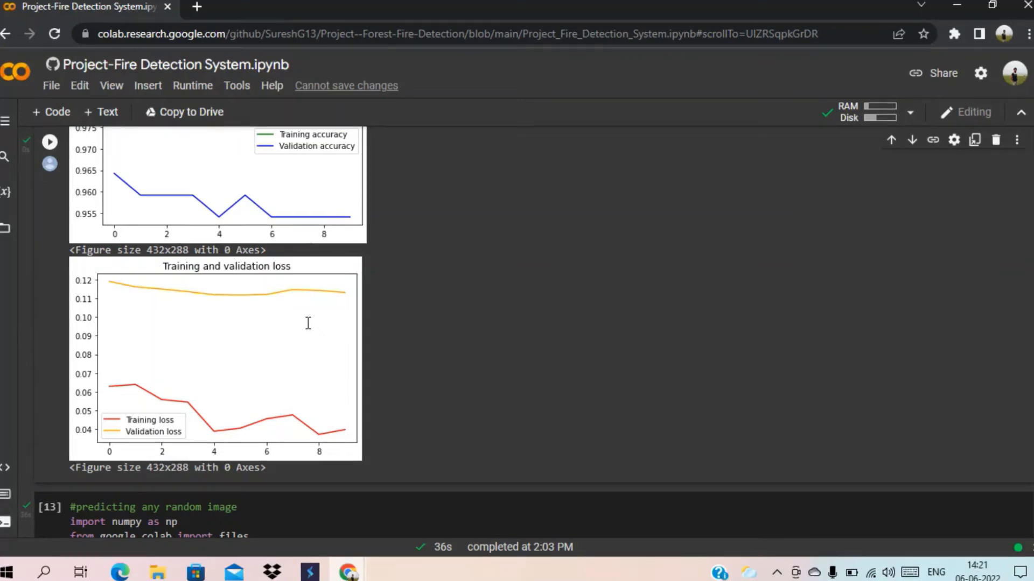
scroll(down, 3)
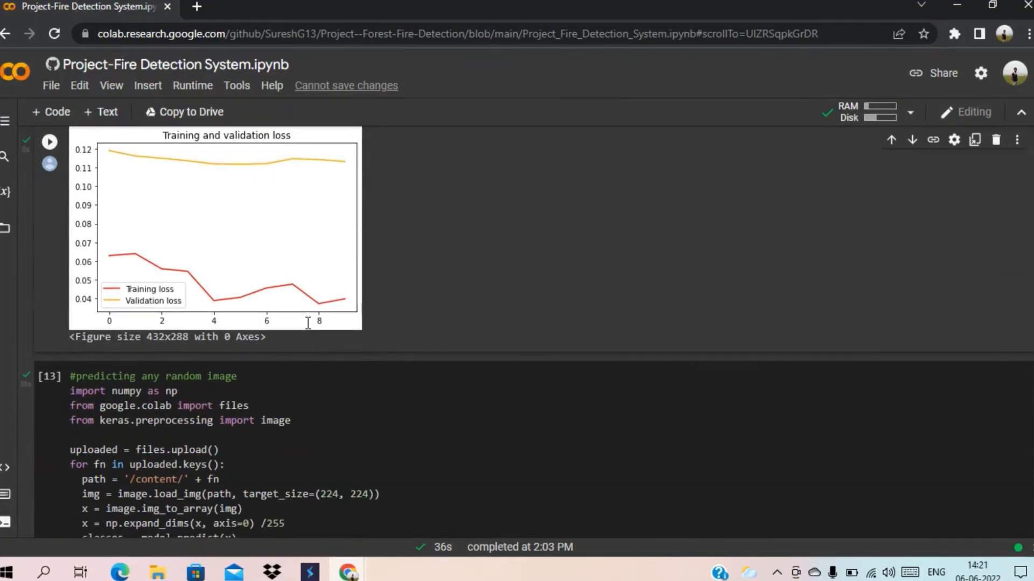
scroll(down, 3)
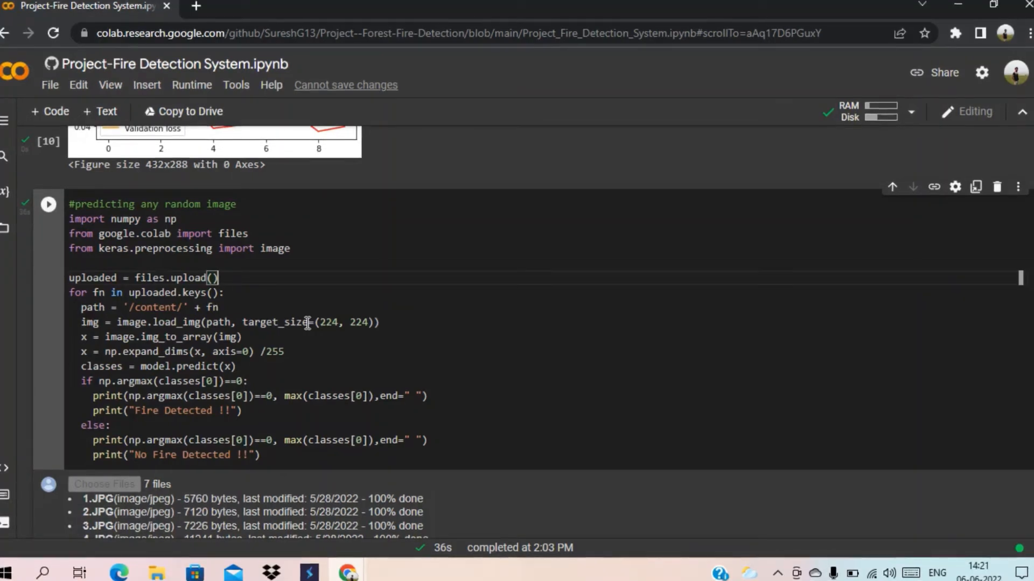
mouse_move(291, 310)
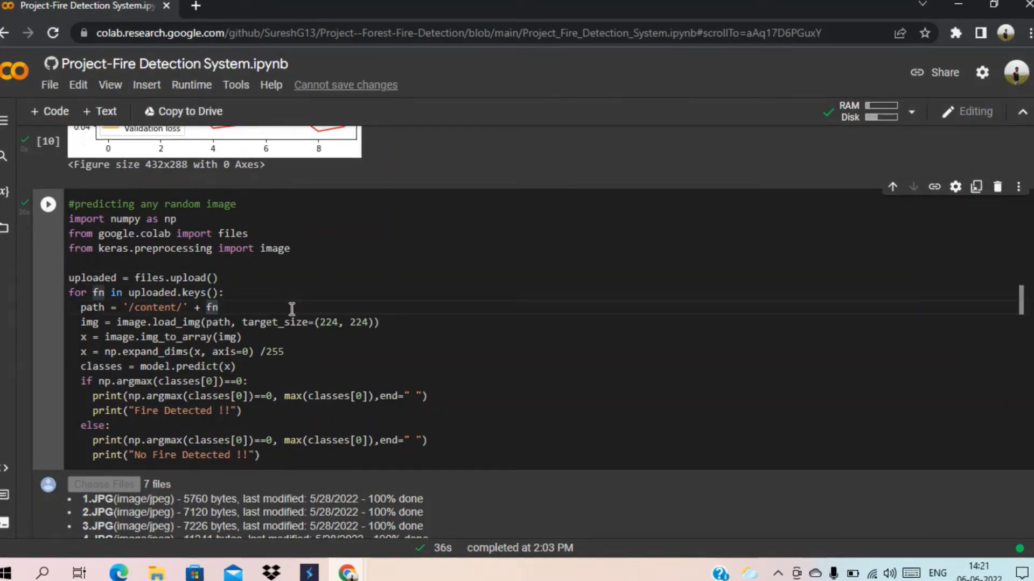
Step: Rerun the prediction cell and upload all seven images from the desktop images folder
click(48, 204)
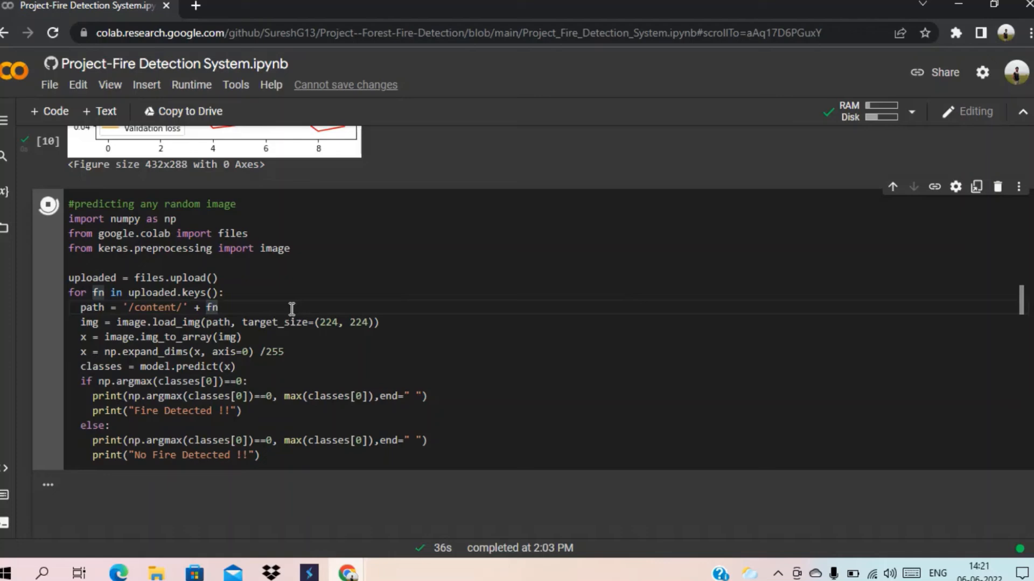
click(48, 205)
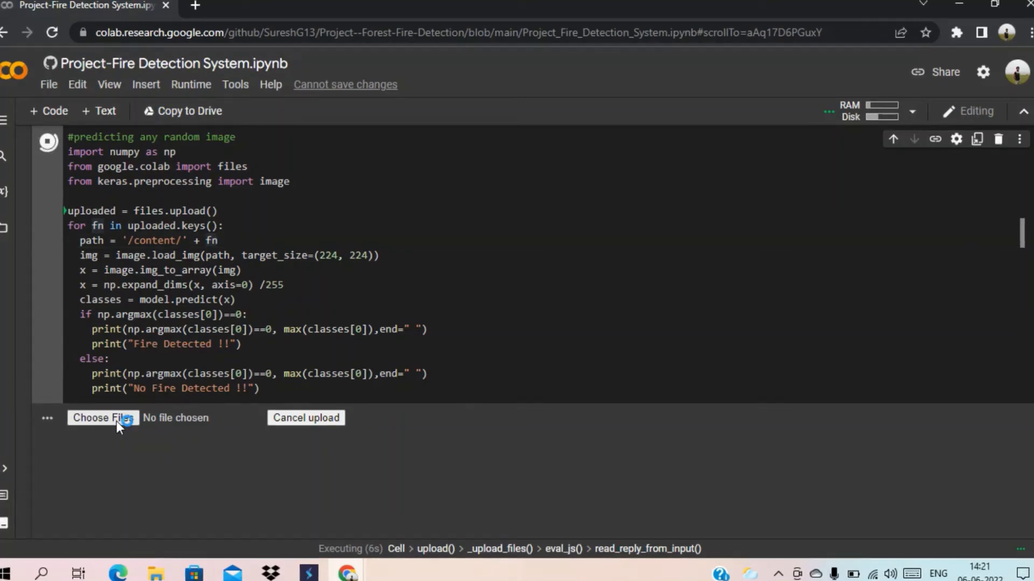
click(103, 418)
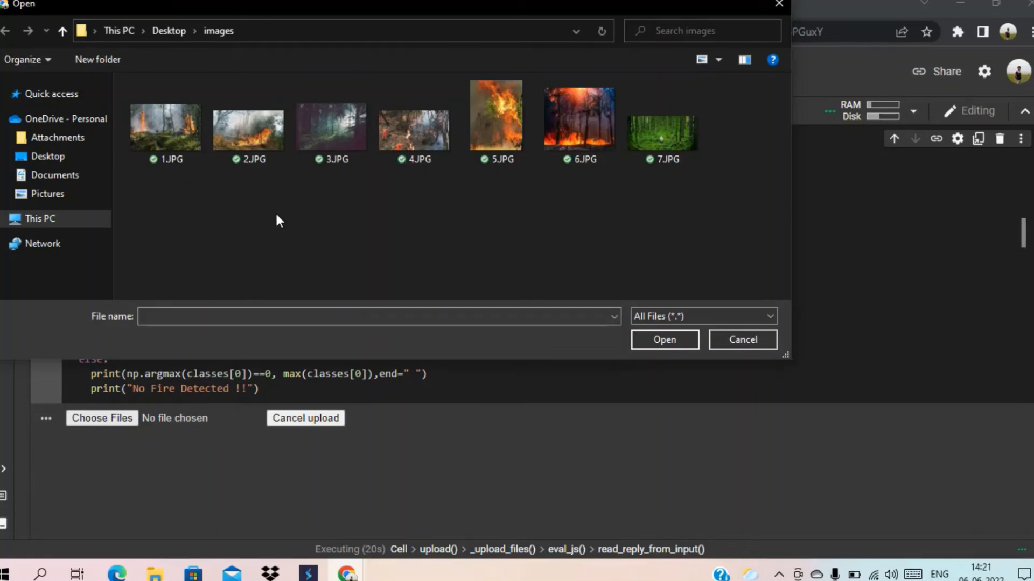
key(ctrl+a)
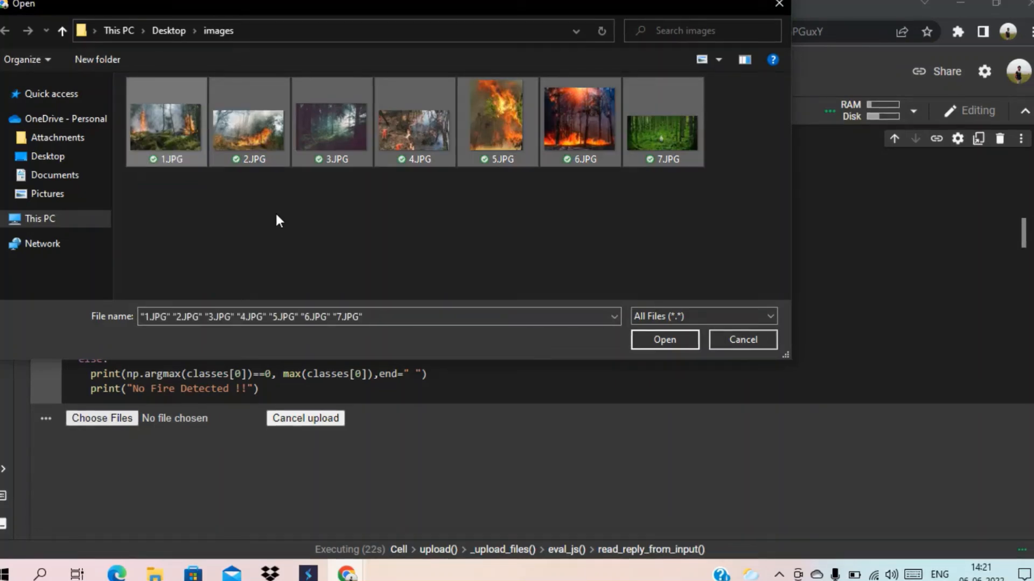
click(664, 340)
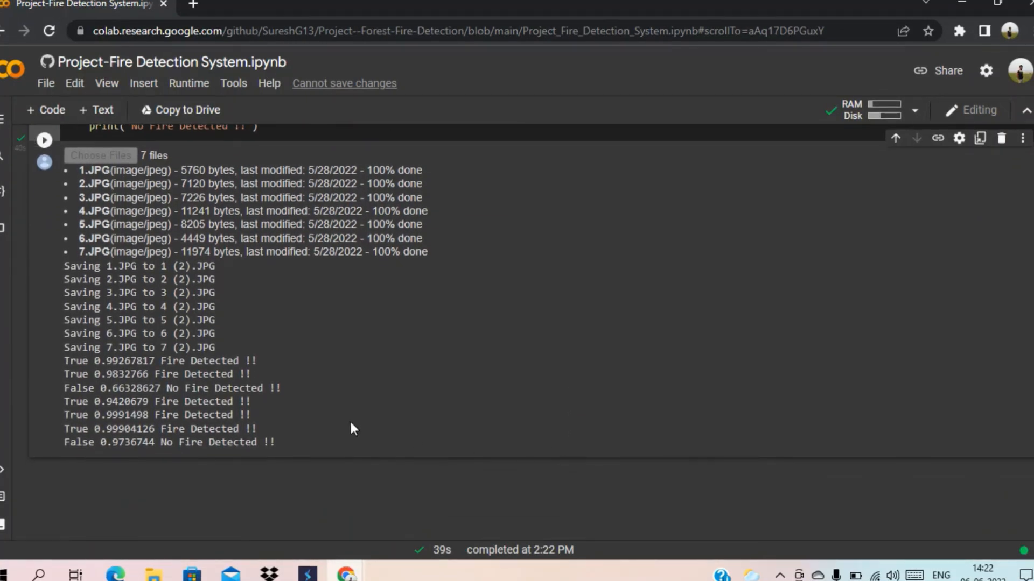
mouse_move(62, 366)
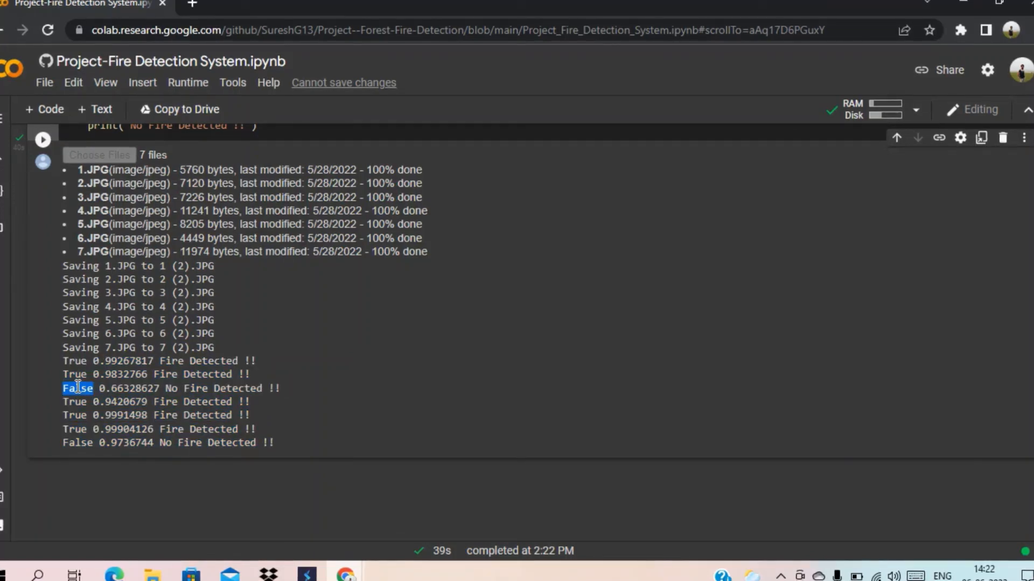
mouse_move(81, 442)
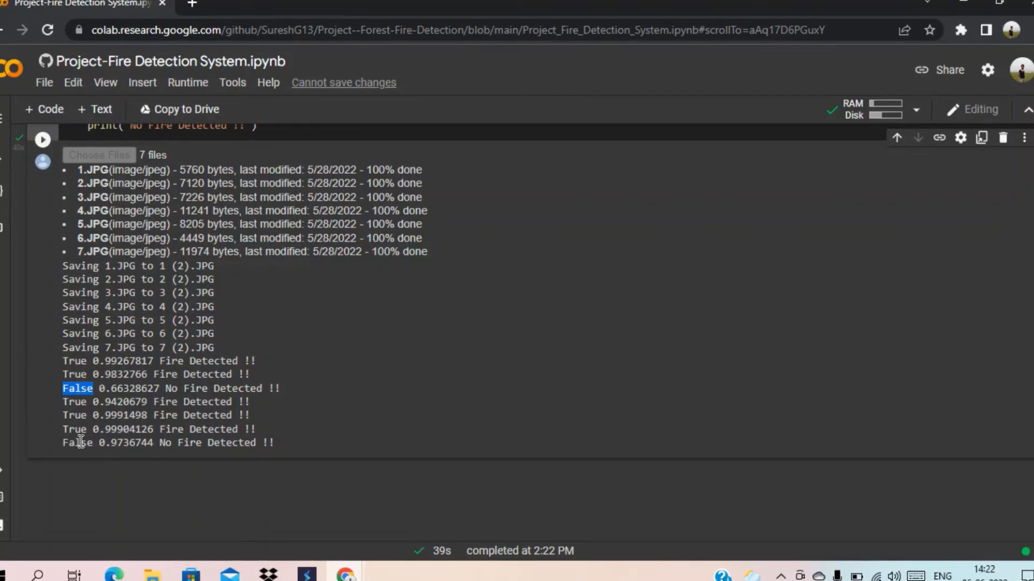
scroll(up, 3)
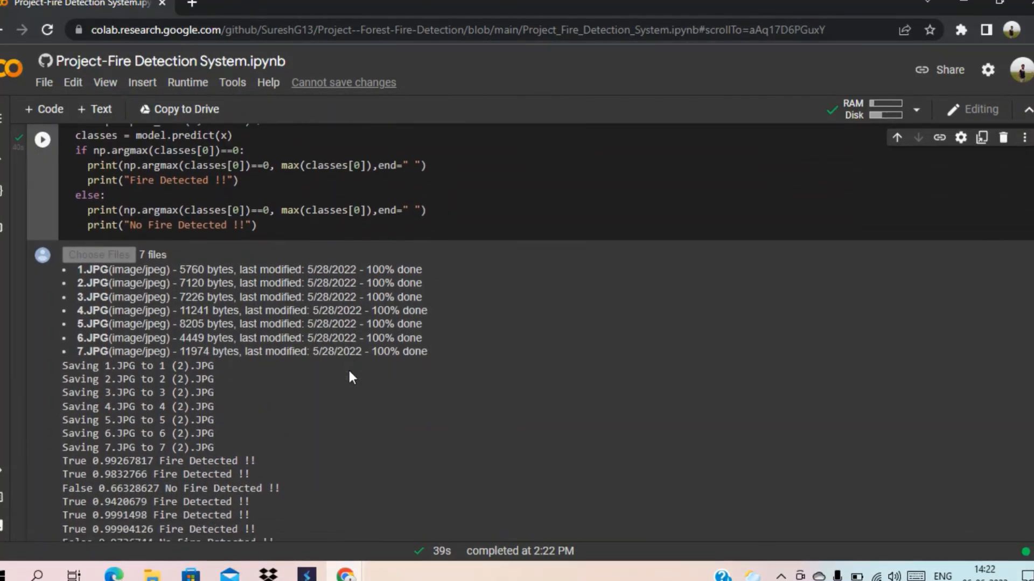
scroll(down, 3)
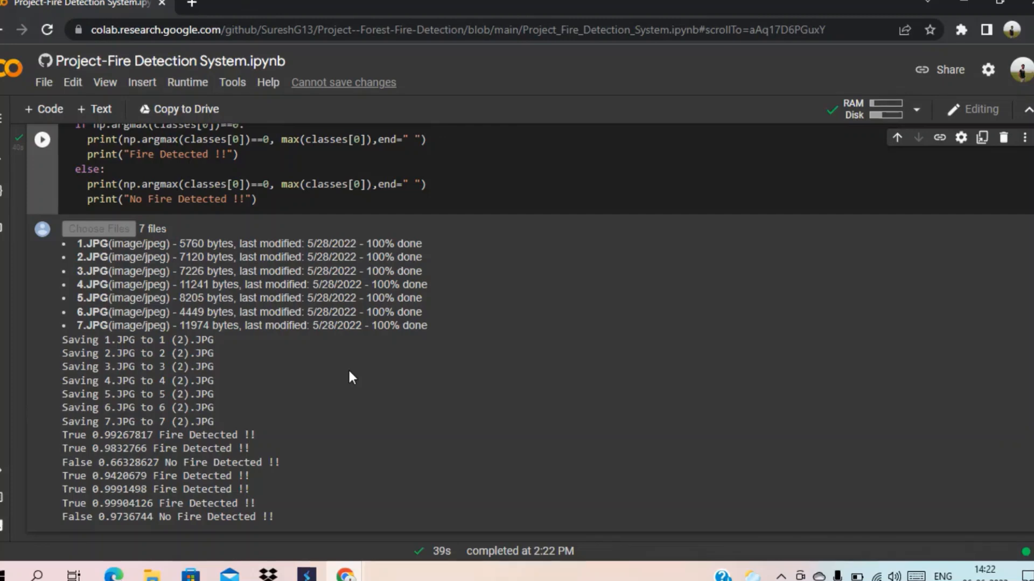